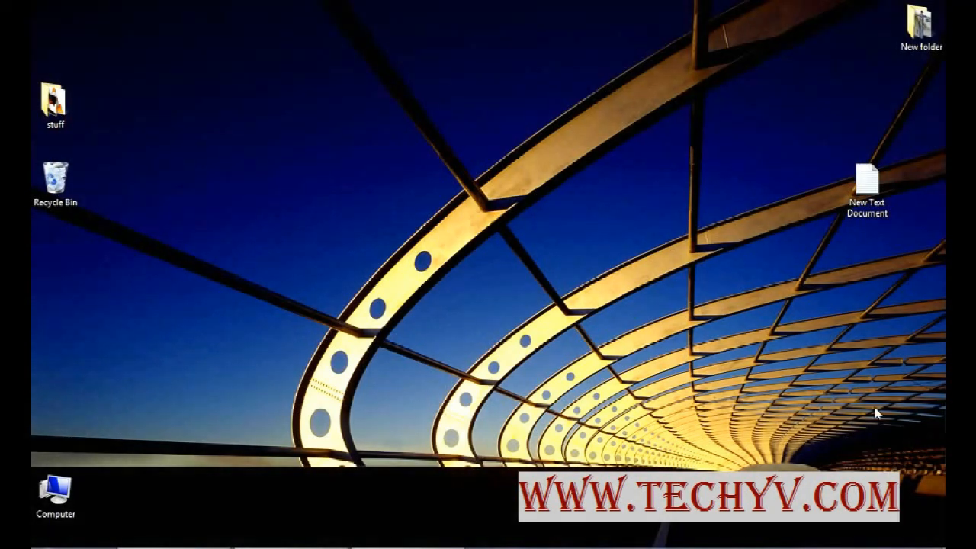
mouse_move(871, 221)
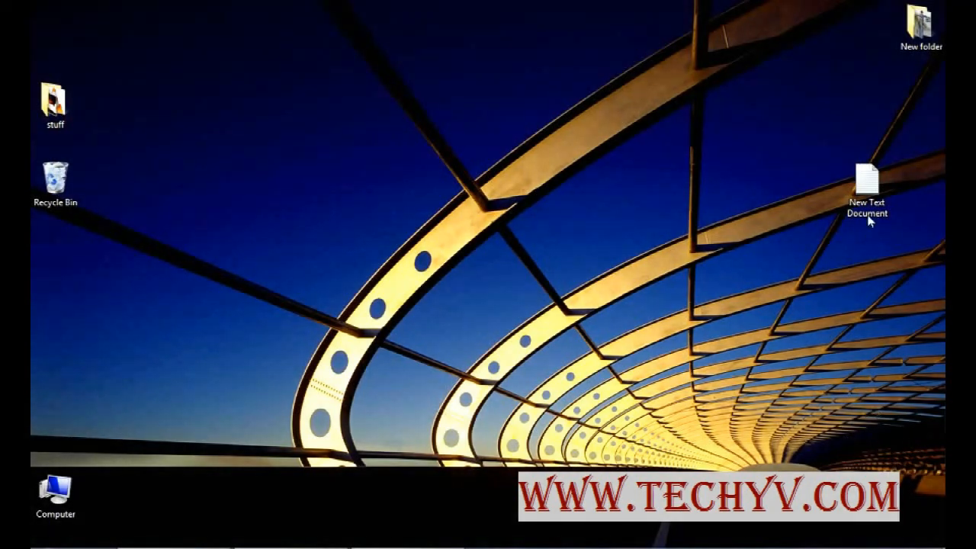
Check the desktop files' context menus, then launch regedit from the Start search.
right_click(867, 181)
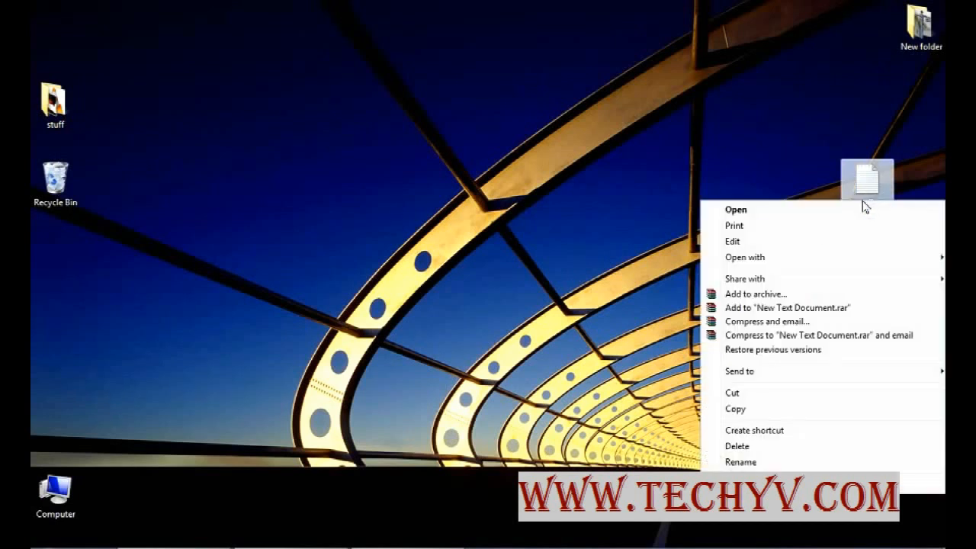
mouse_move(865, 189)
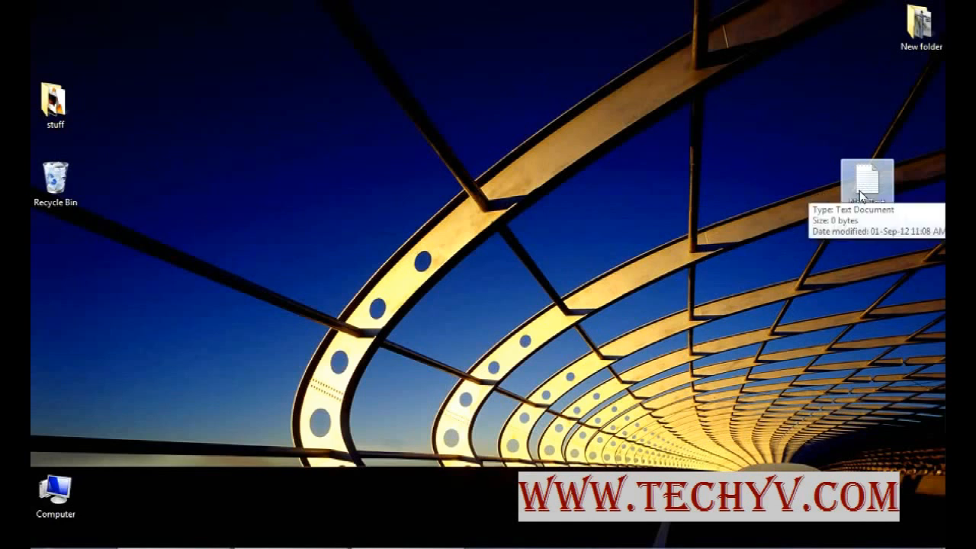
right_click(866, 186)
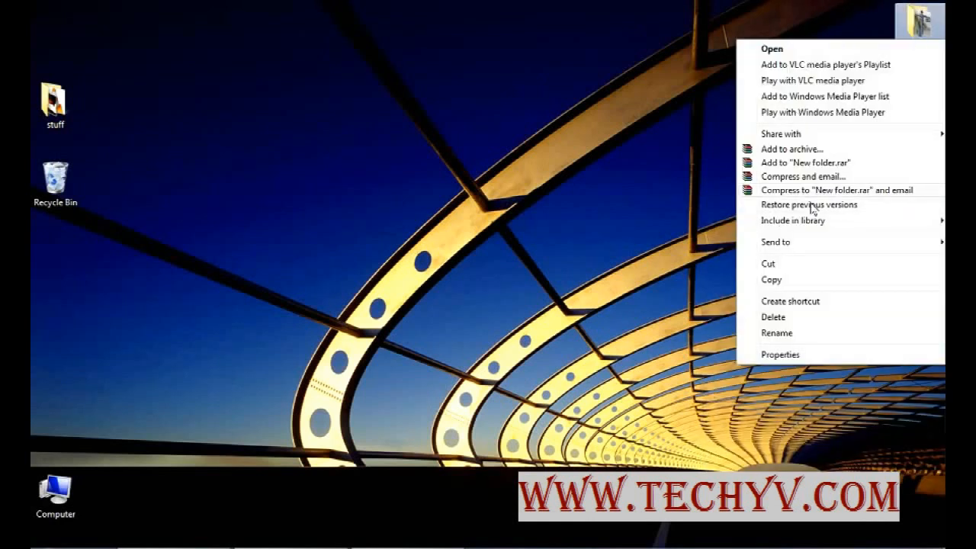
mouse_move(797, 246)
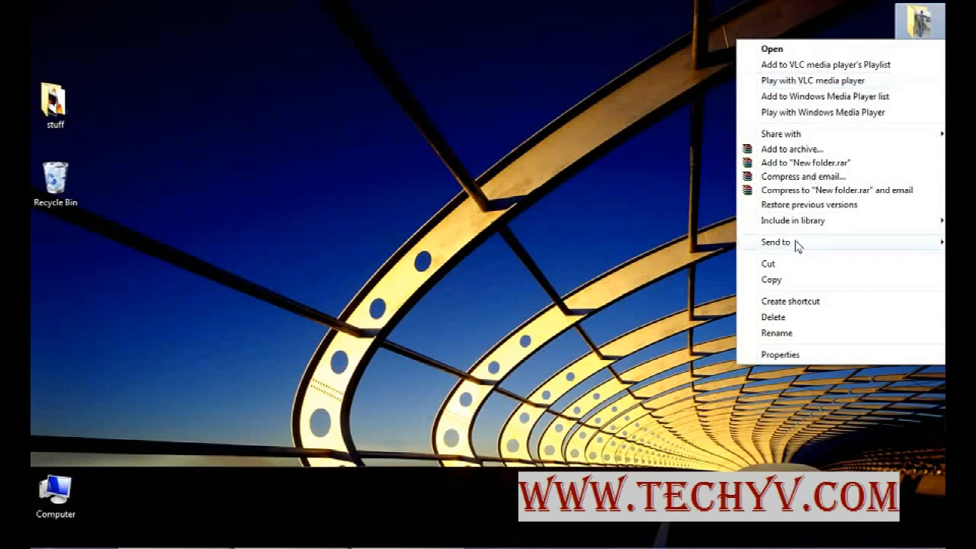
mouse_move(766, 156)
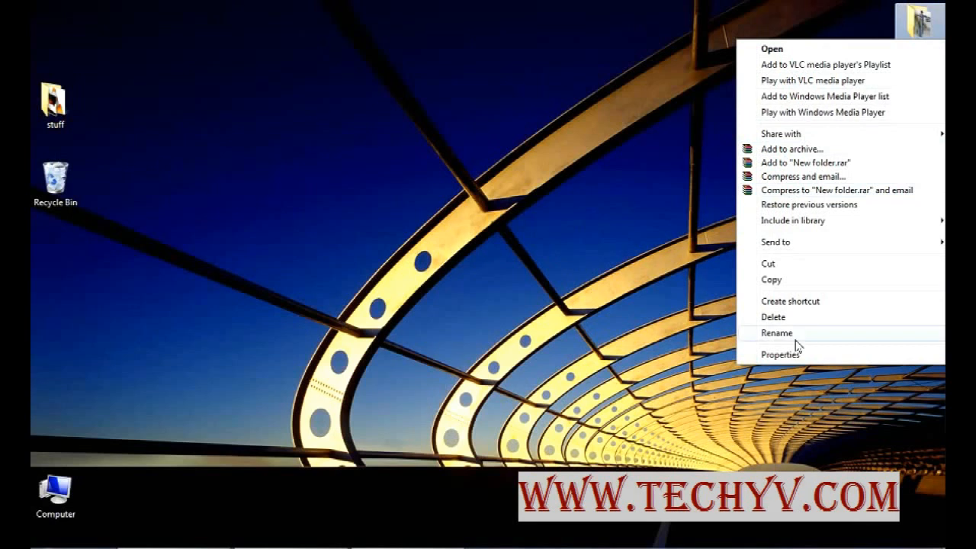
mouse_move(764, 221)
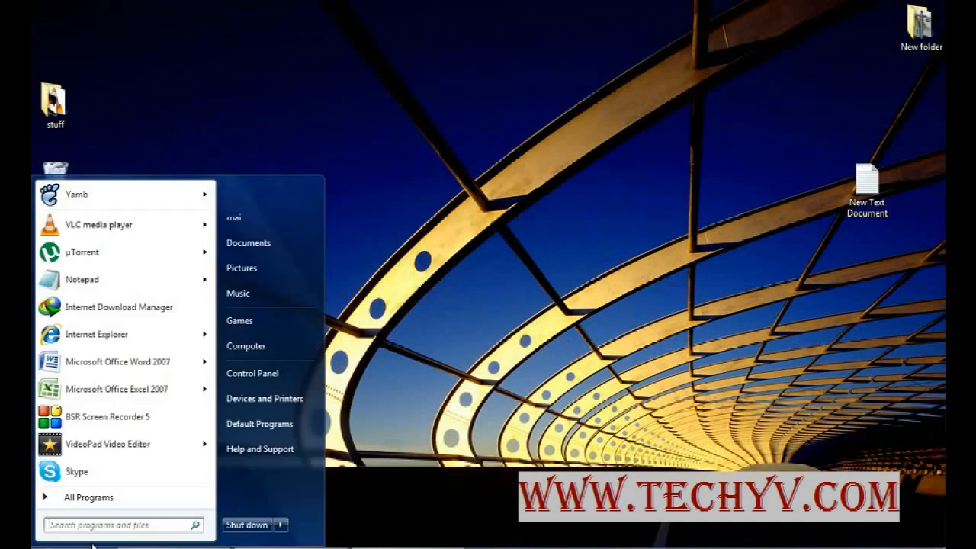
type("regedit")
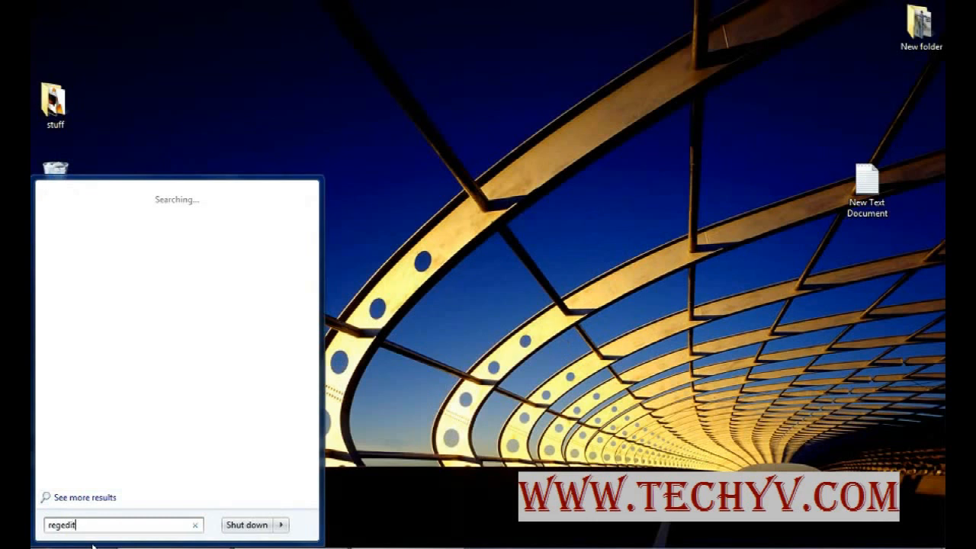
key("enter")
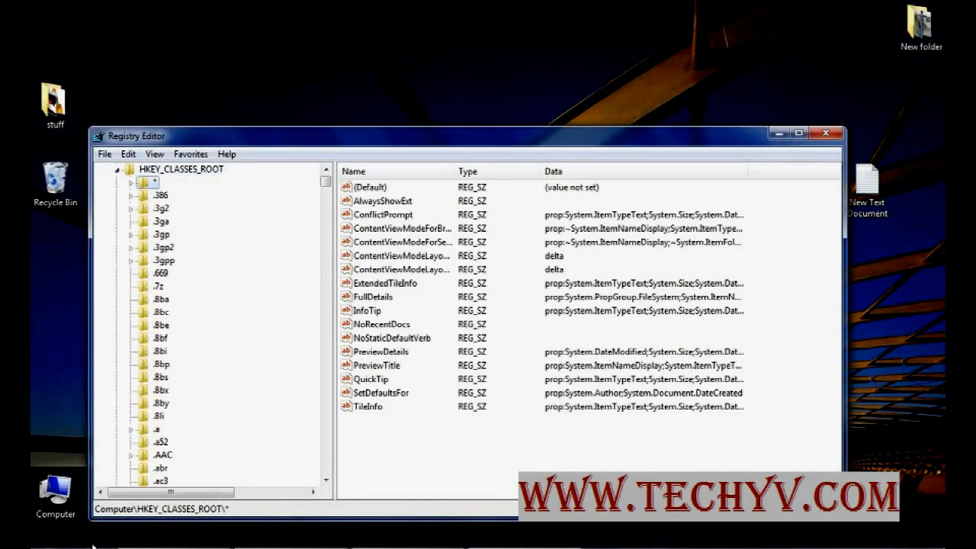
Expand HKEY_CLASSES_ROOT\* and its shellex key, then compare the text document's context menu.
left_click(131, 182)
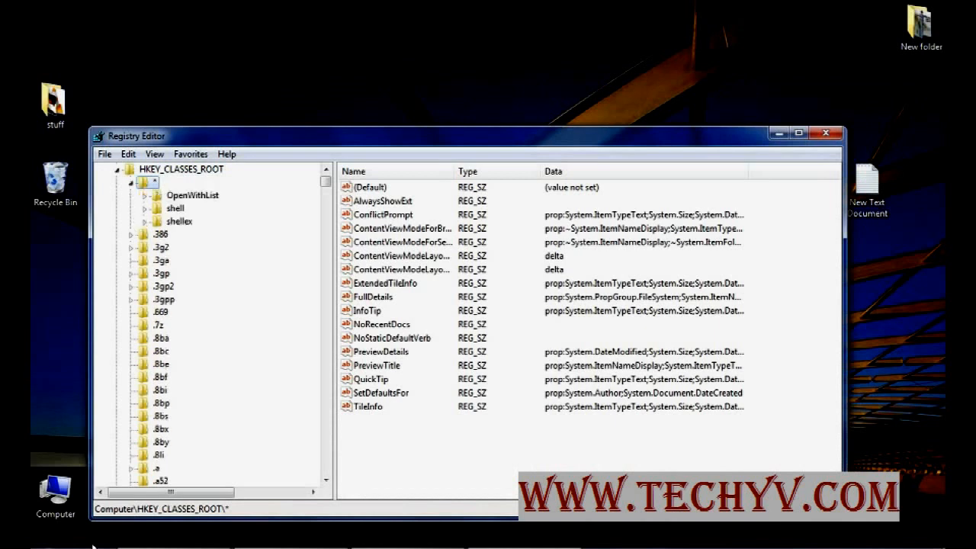
left_click(178, 221)
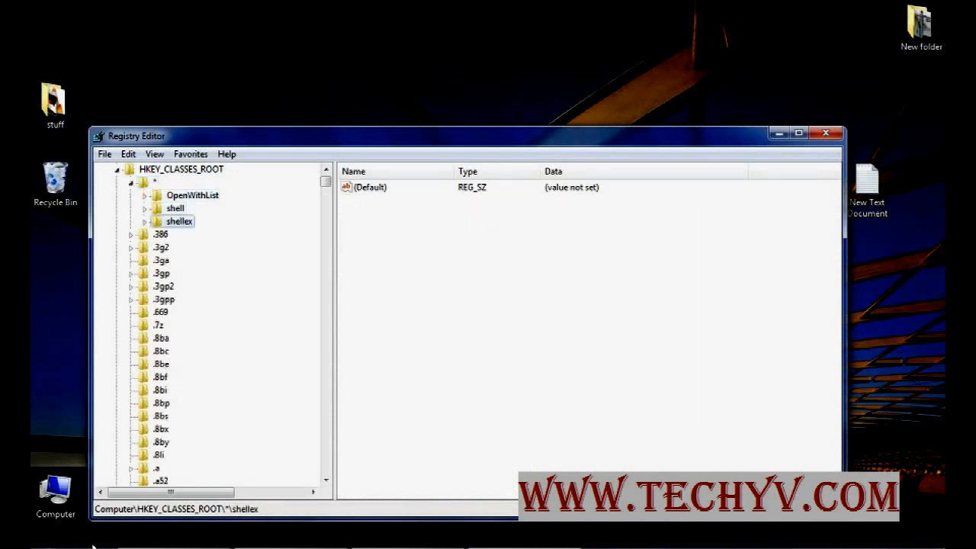
left_click(144, 221)
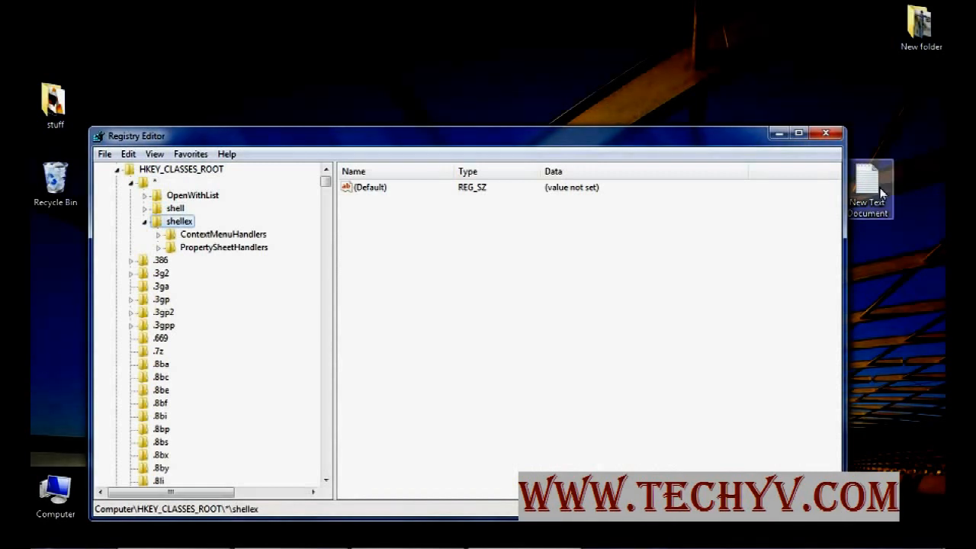
right_click(869, 183)
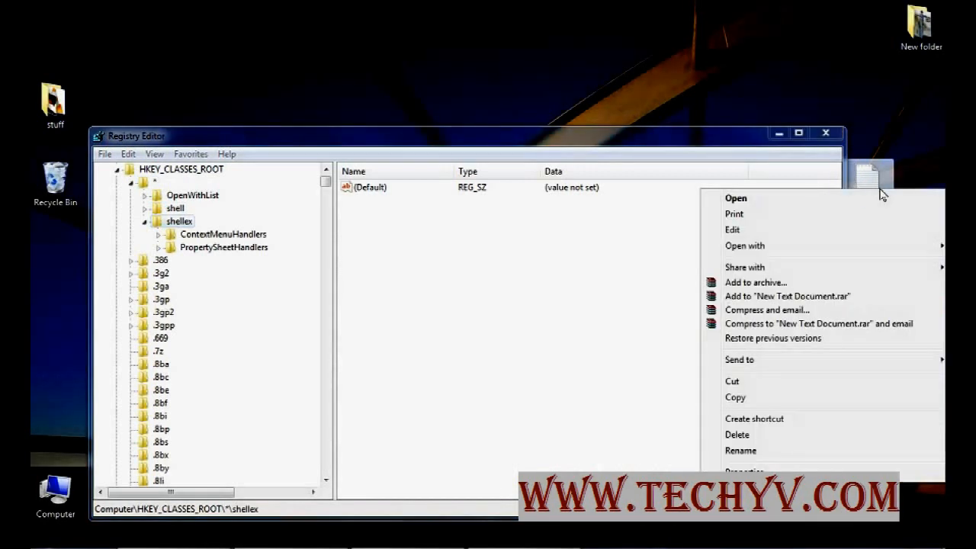
mouse_move(746, 297)
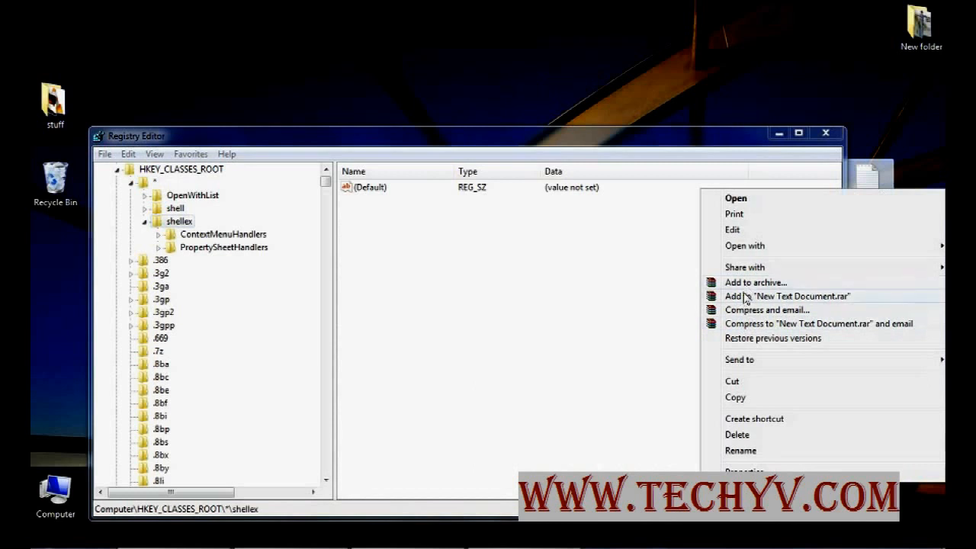
mouse_move(755, 305)
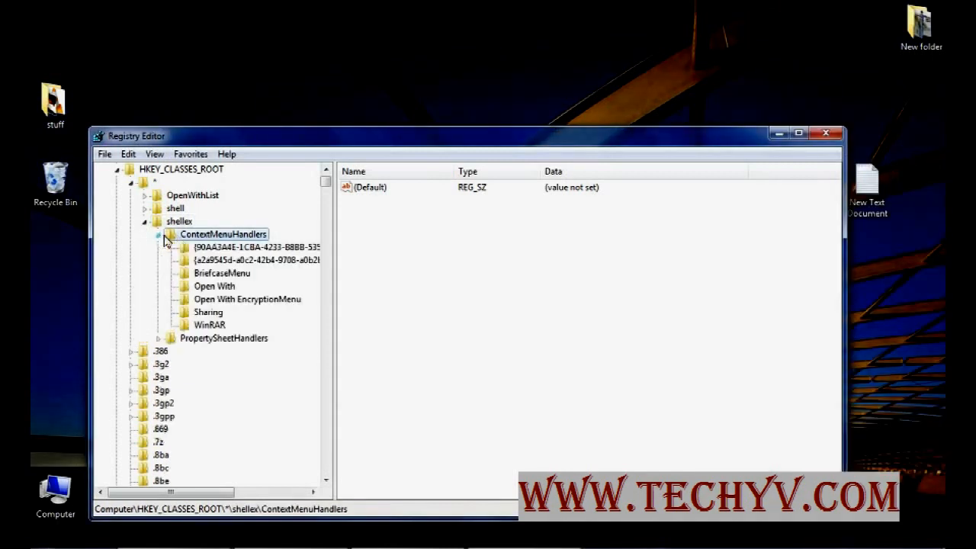
Expand ContextMenuHandlers and inspect the Open With EncryptionMenu handler.
left_click(246, 299)
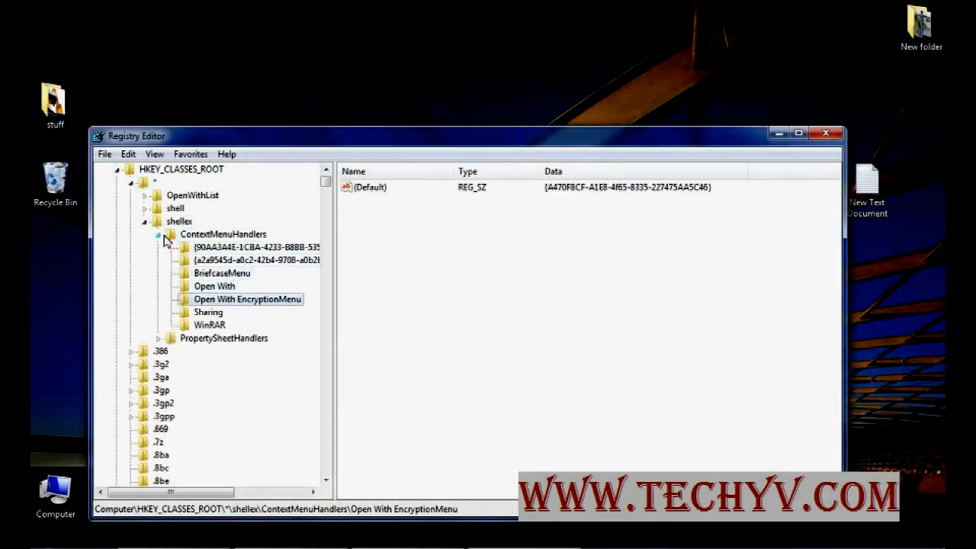
left_click(210, 325)
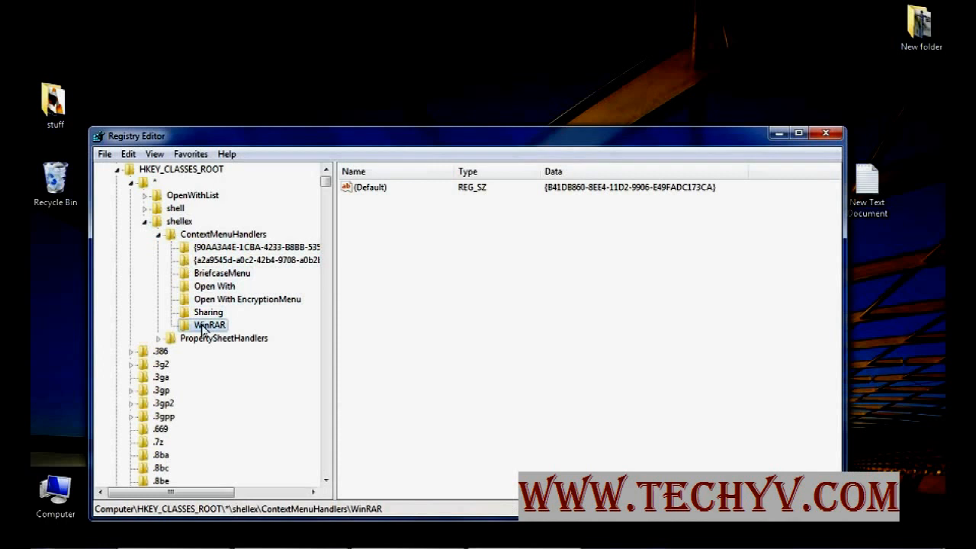
mouse_move(381, 242)
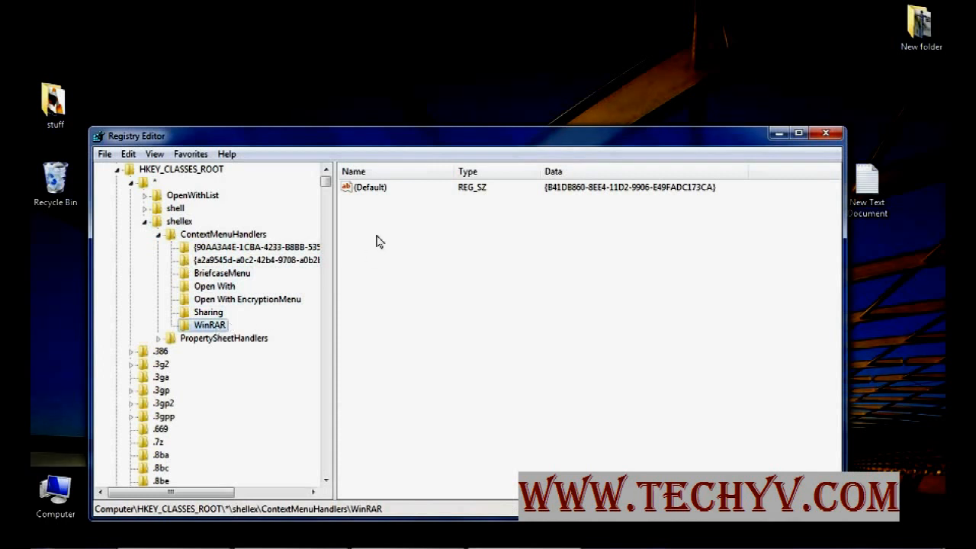
mouse_move(374, 189)
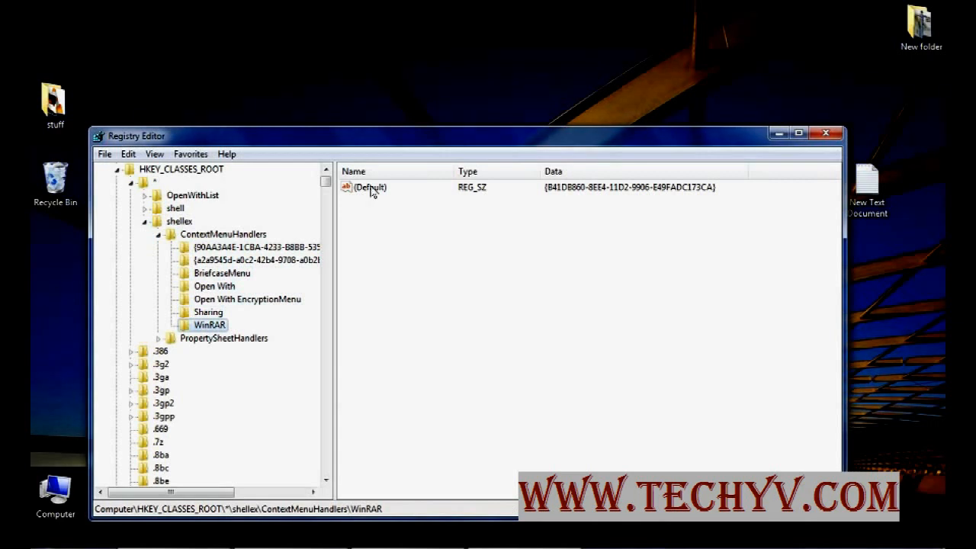
Prepend '----' to the WinRAR handler's (Default) value and save it.
double_click(370, 188)
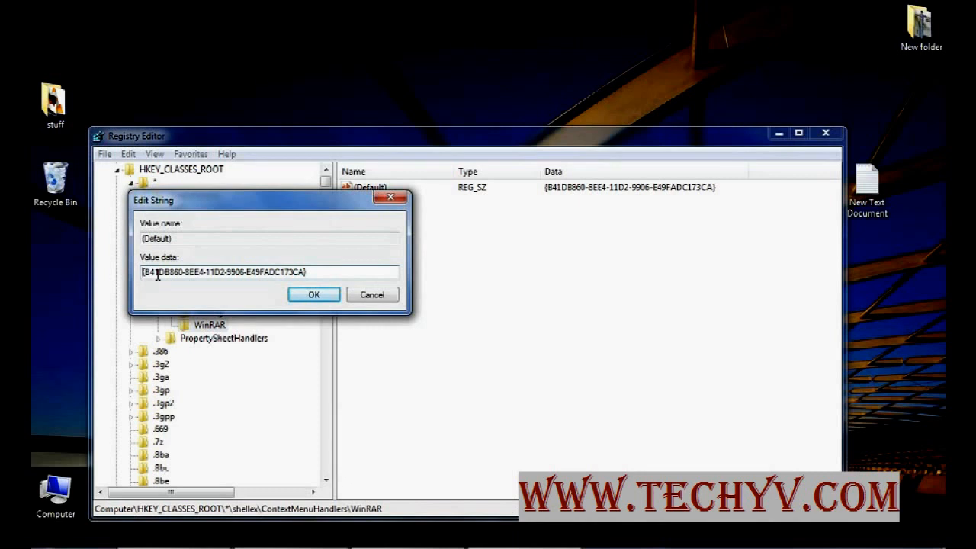
type("----")
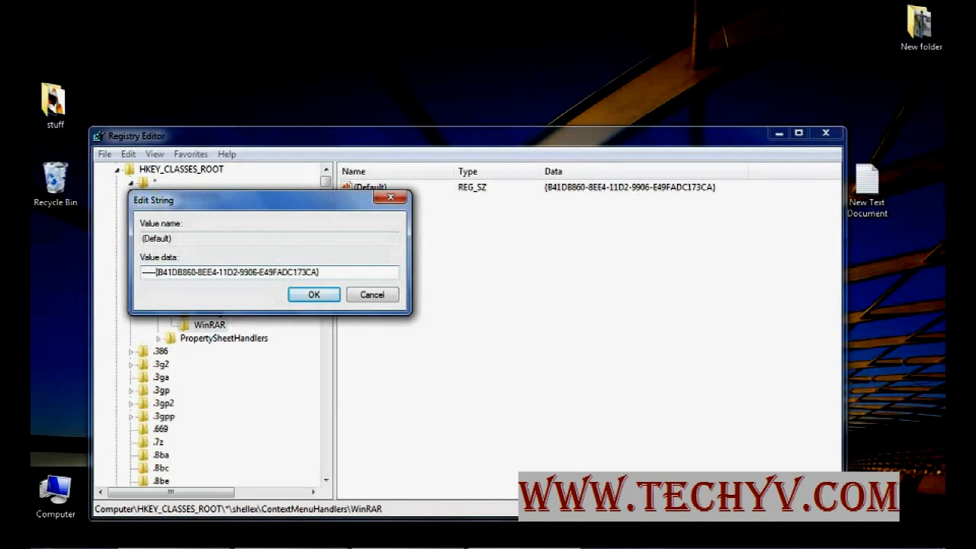
left_click(313, 294)
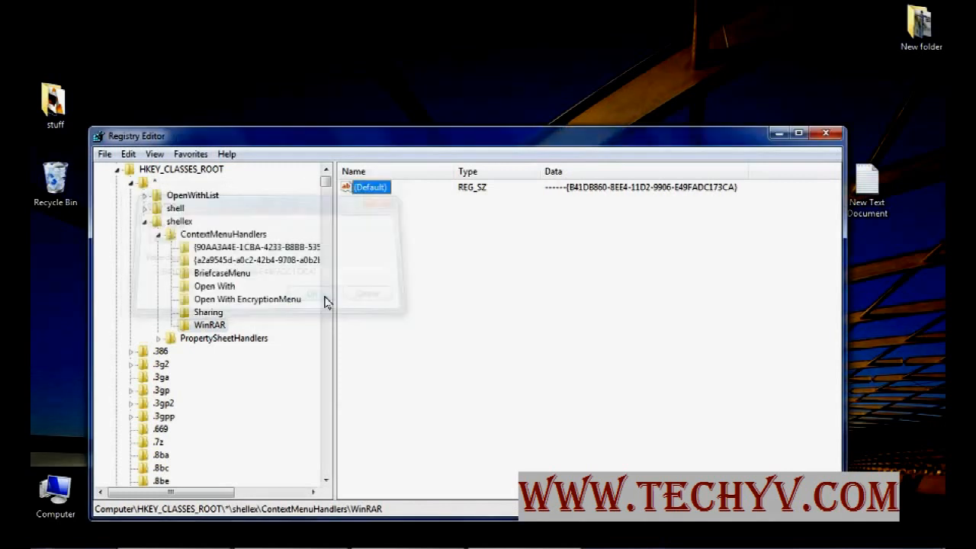
left_click(309, 295)
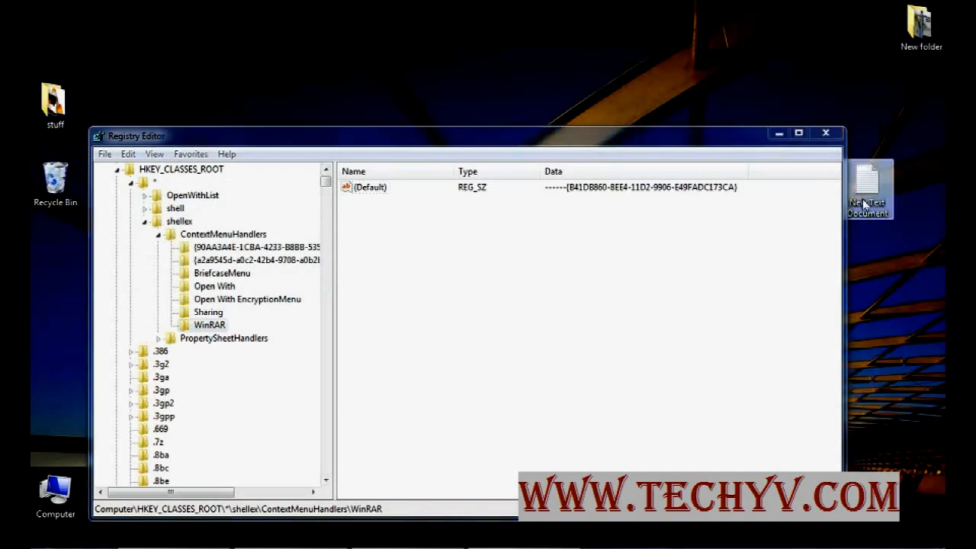
right_click(868, 187)
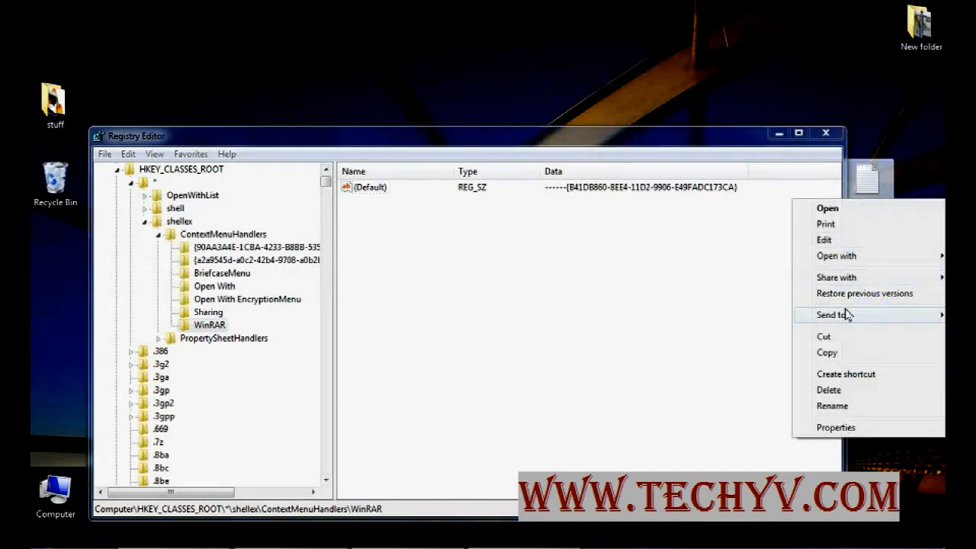
mouse_move(854, 301)
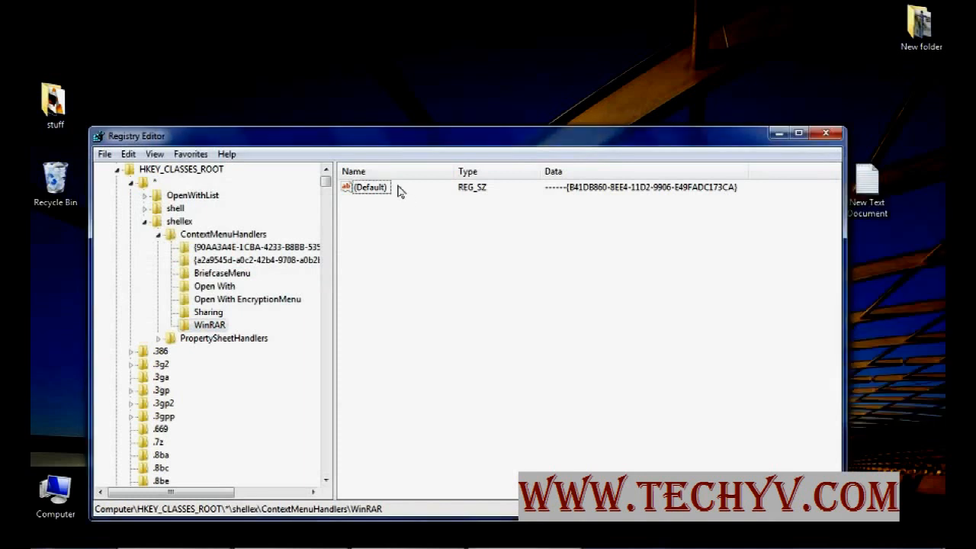
double_click(370, 187)
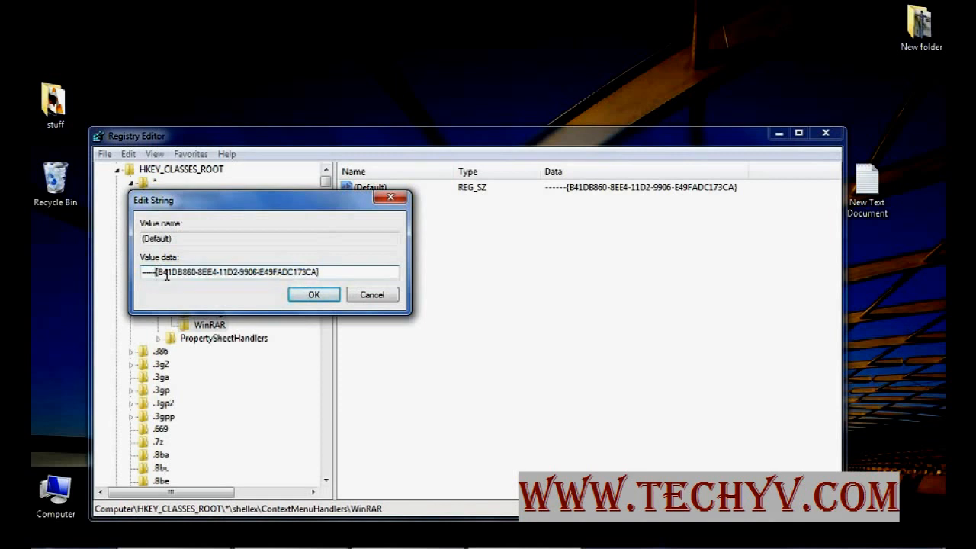
Save WinRAR's dash-free (Default) value and recheck the text document's context menu.
left_click(313, 295)
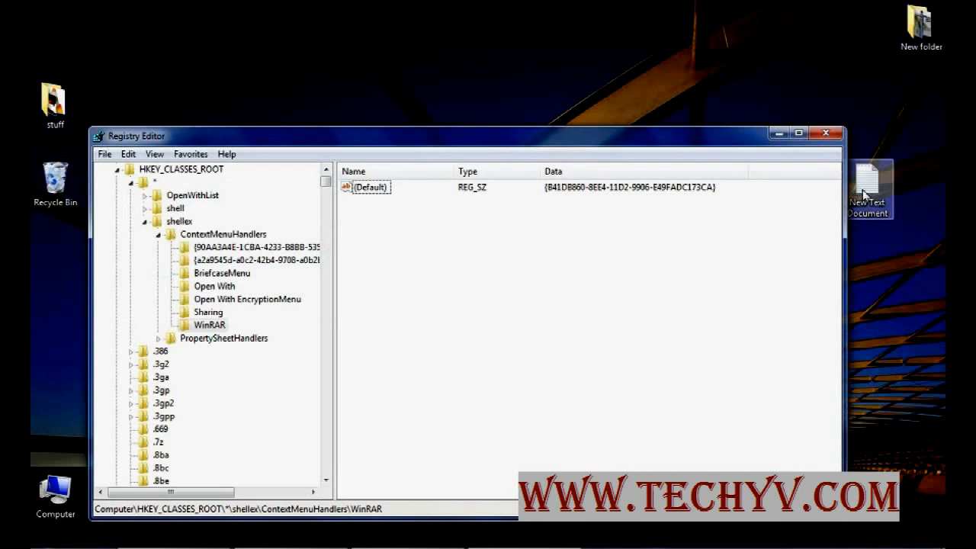
right_click(868, 186)
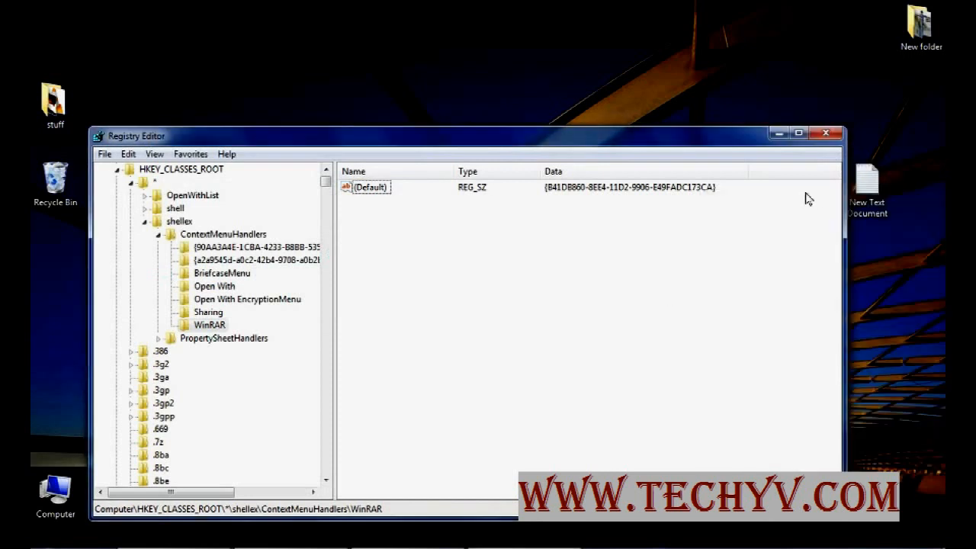
Add a 'notepad' key under HKCR\*\shell and a 'command' subkey inside it.
right_click(867, 183)
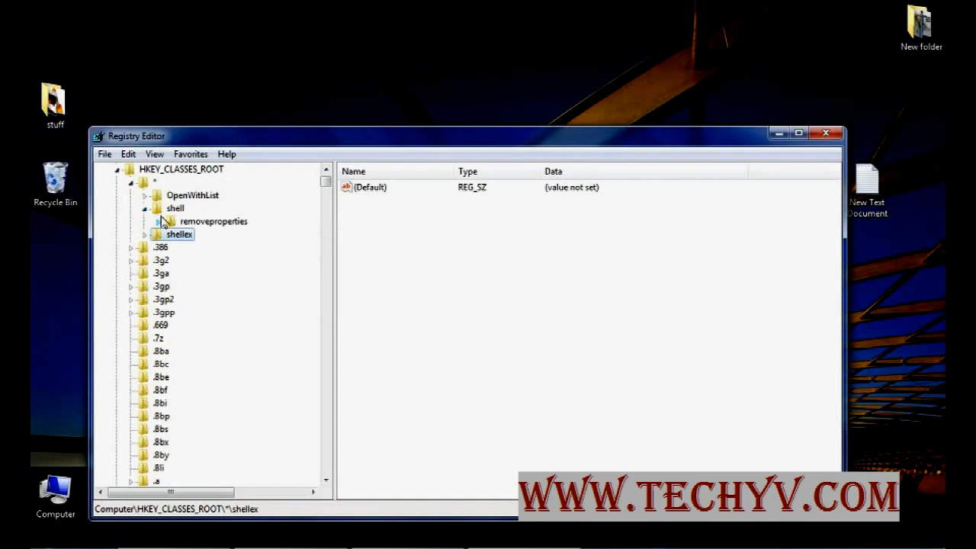
right_click(175, 208)
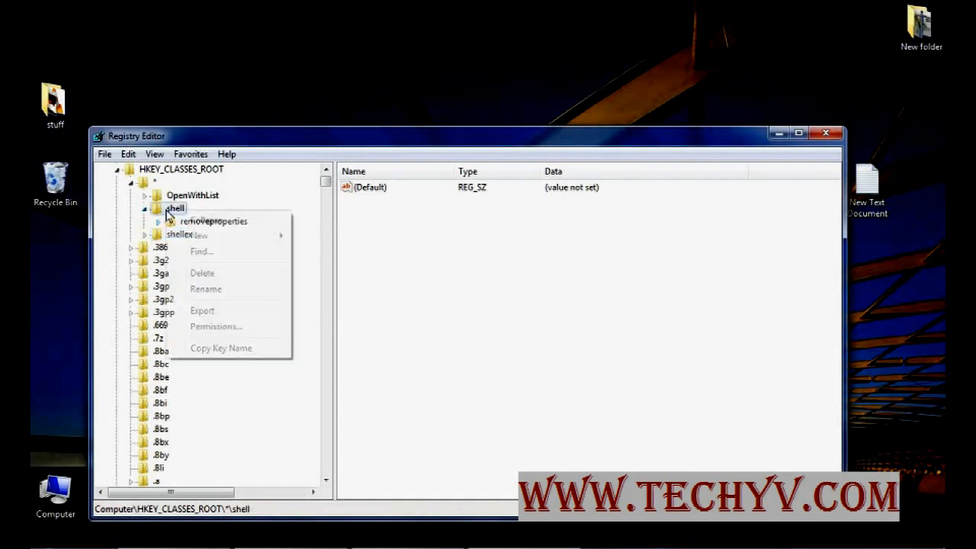
left_click(199, 235)
type("notep")
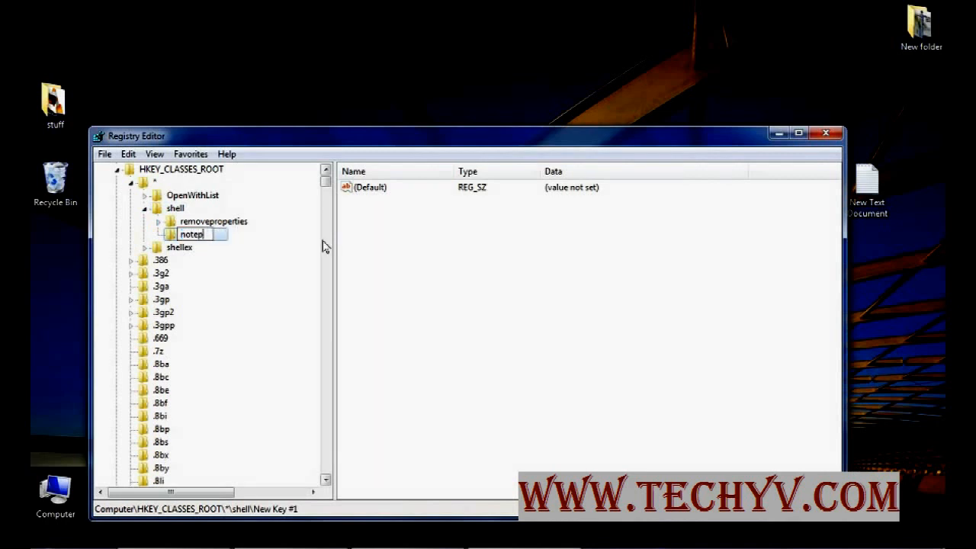
key("enter")
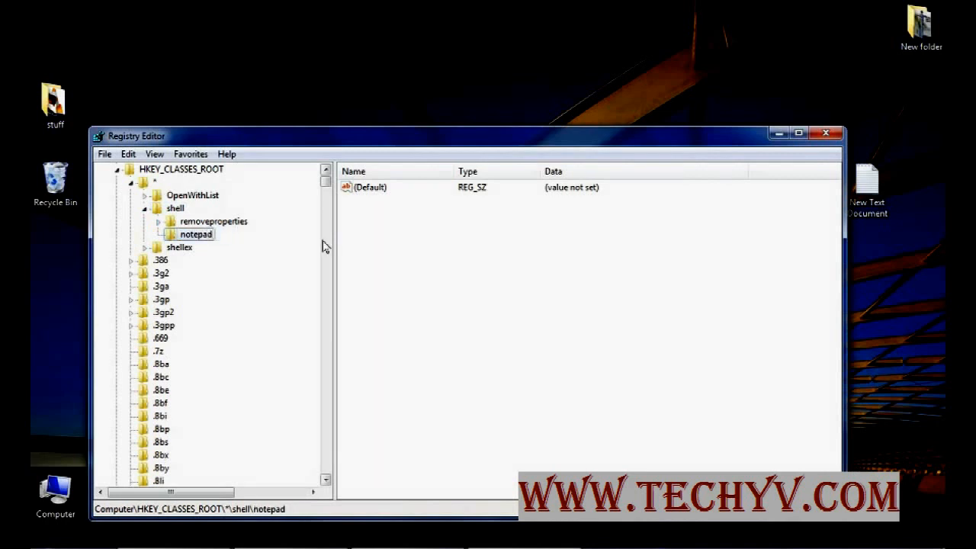
right_click(195, 234)
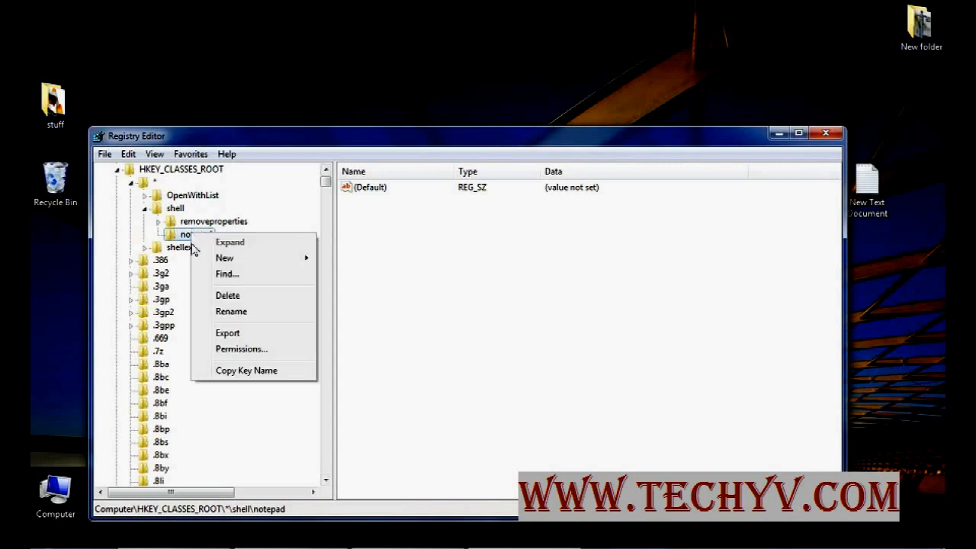
left_click(224, 258)
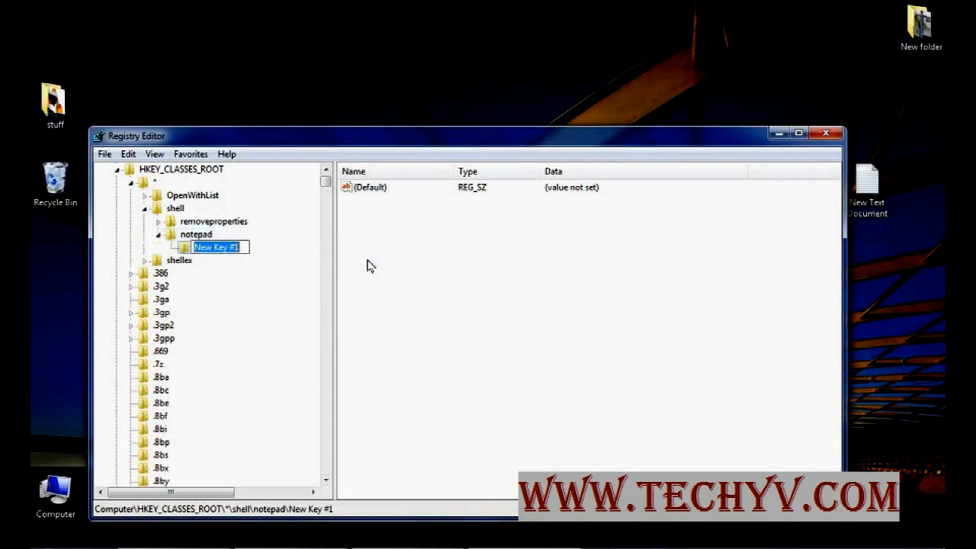
type("command")
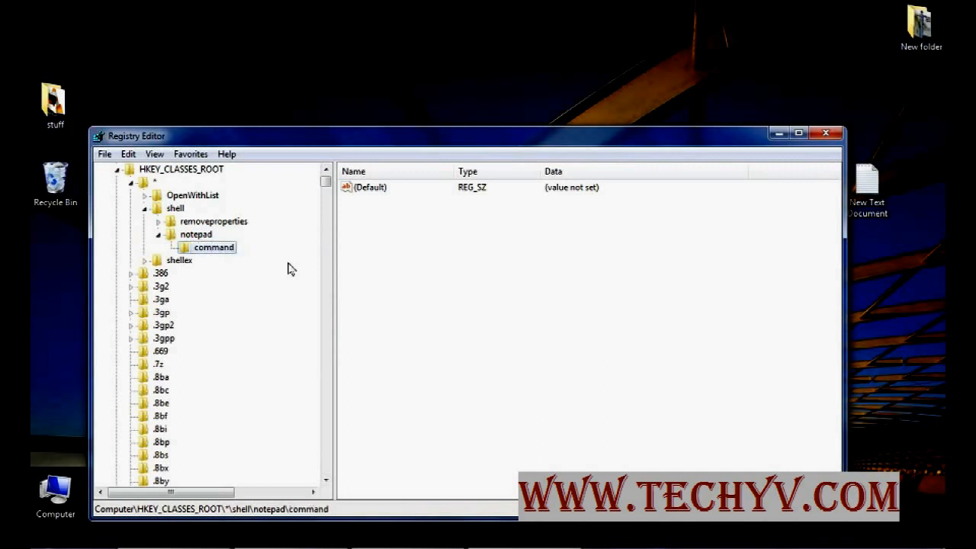
Enter notepad.exe as the command key's (Default) value data.
double_click(370, 188)
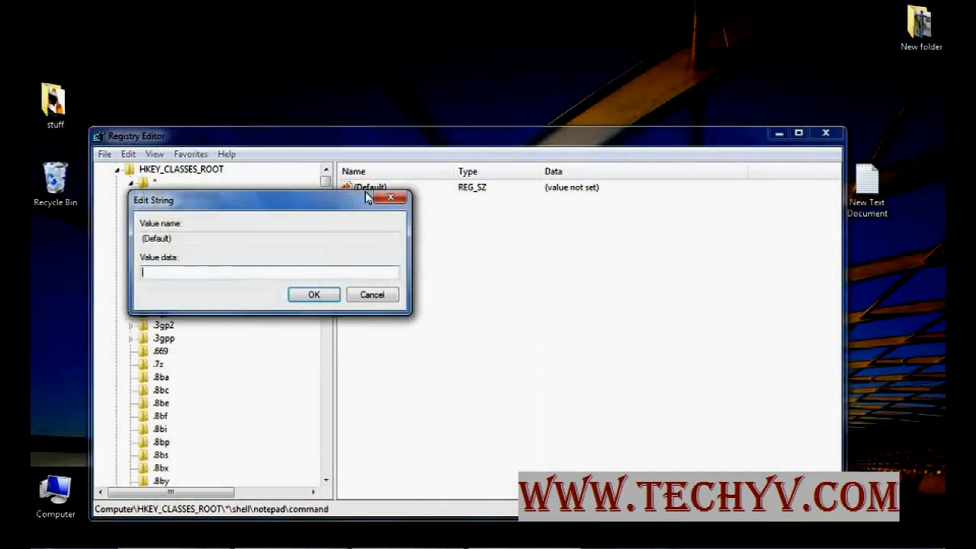
type("notepa")
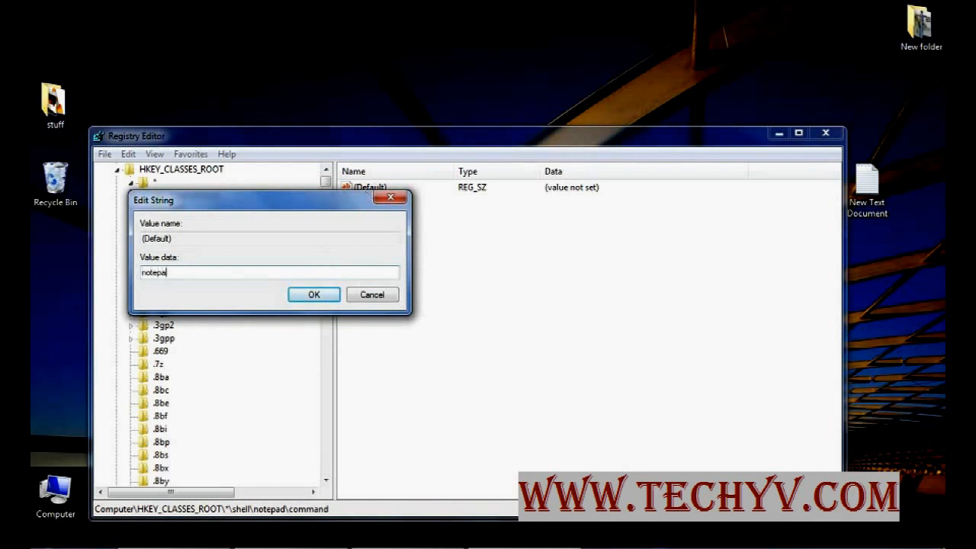
type(".exex")
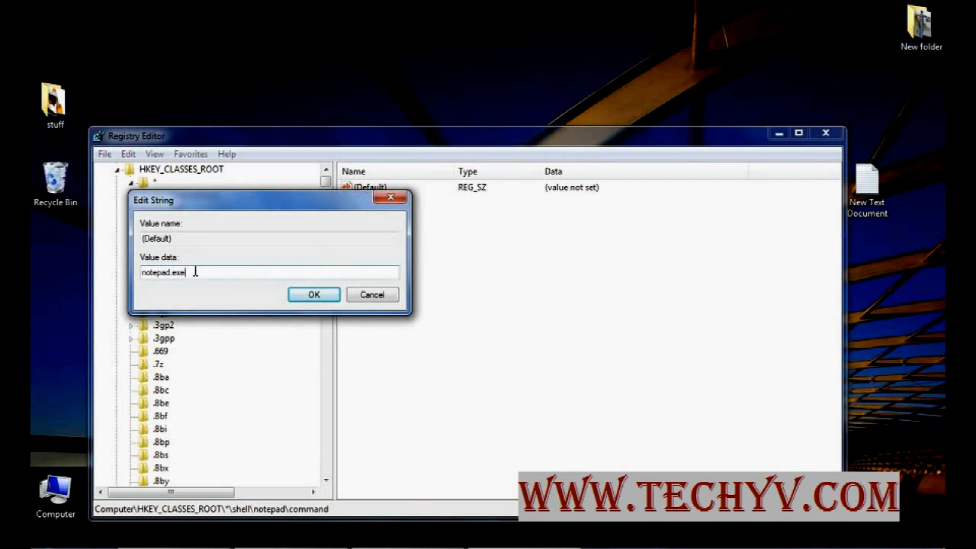
left_click(314, 294)
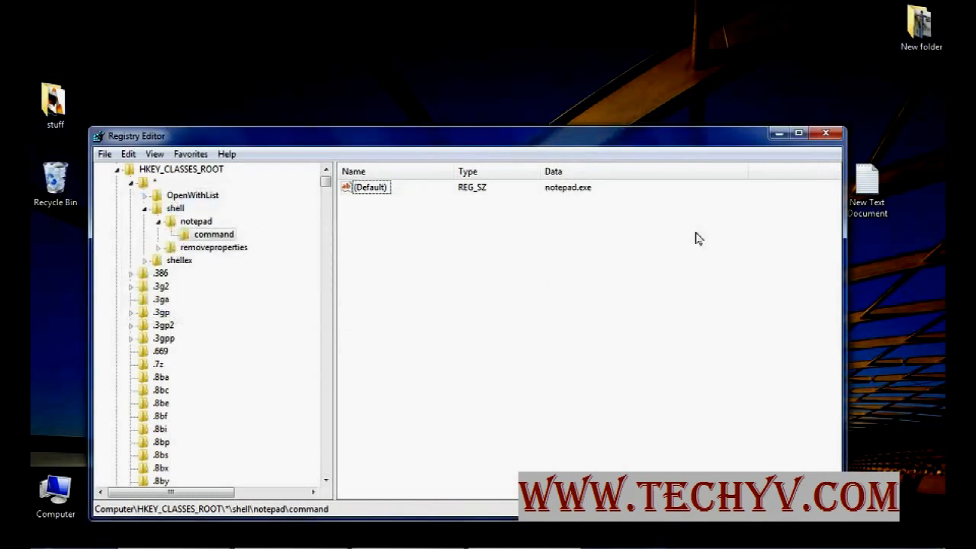
Run the new notepad entry on the text document, then delete the notepad key.
right_click(867, 183)
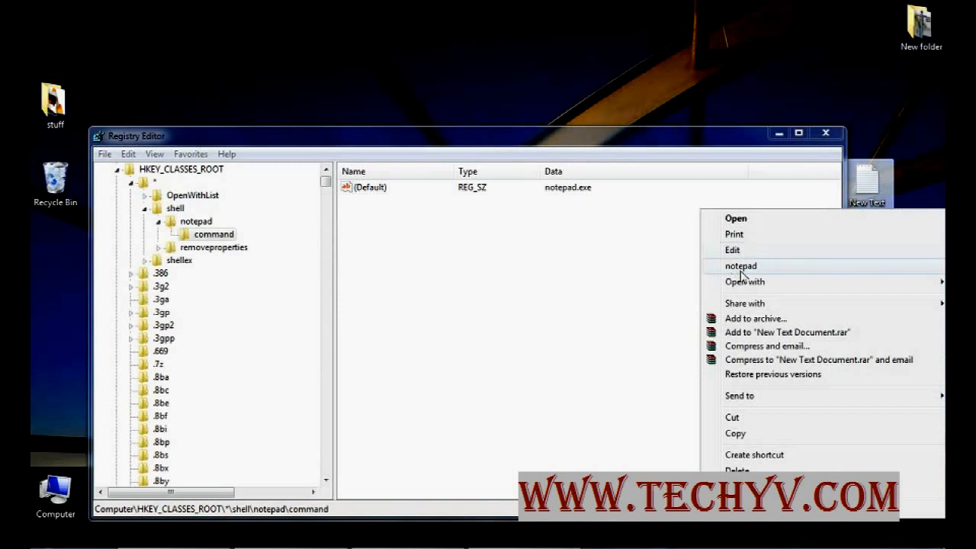
left_click(740, 265)
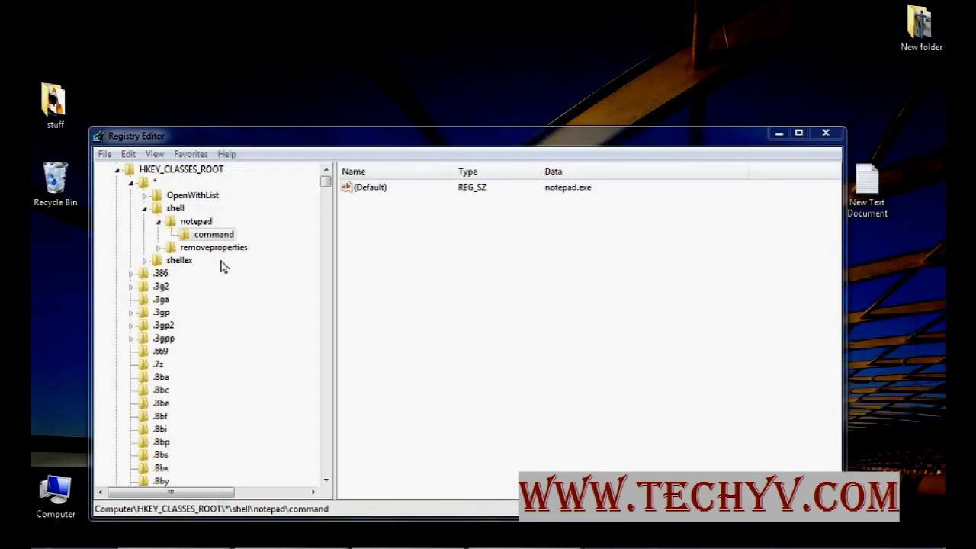
left_click(196, 221)
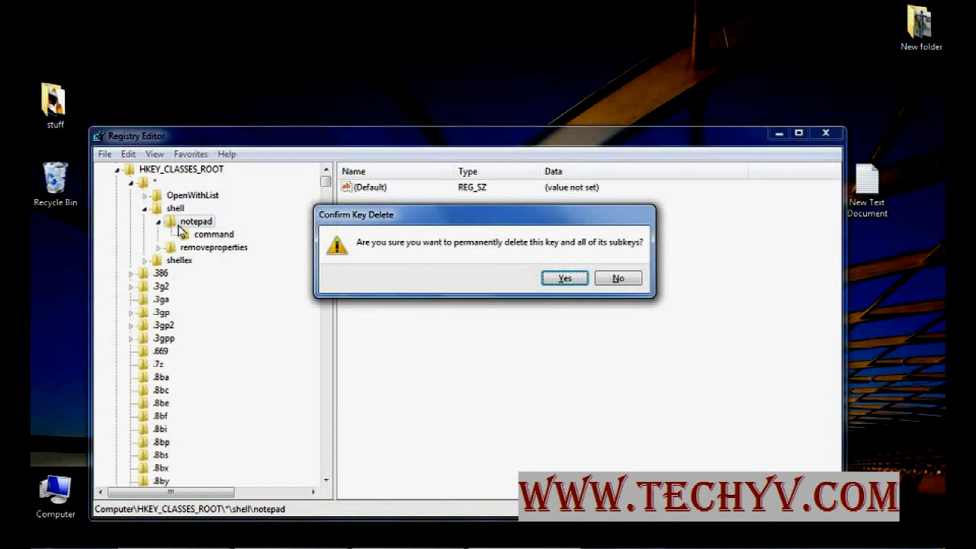
left_click(563, 278)
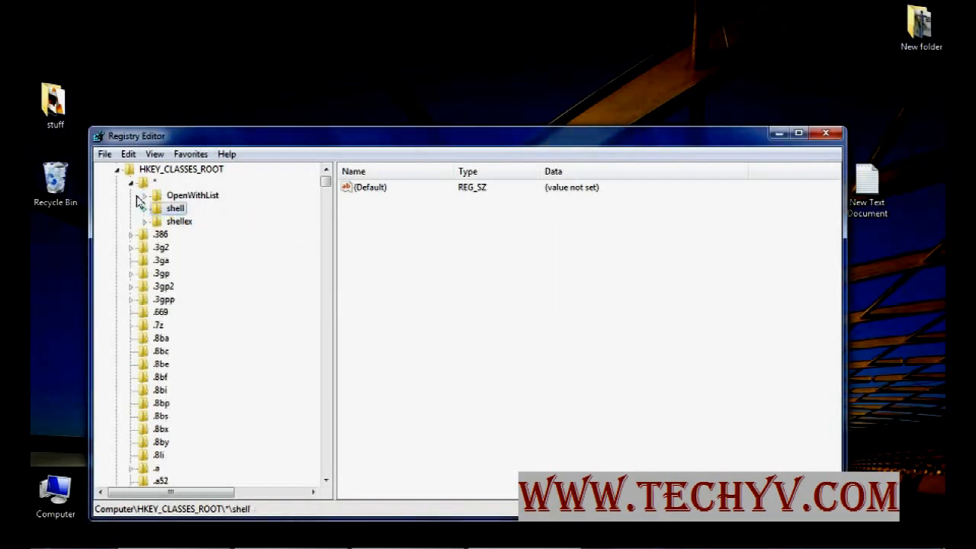
left_click(145, 182)
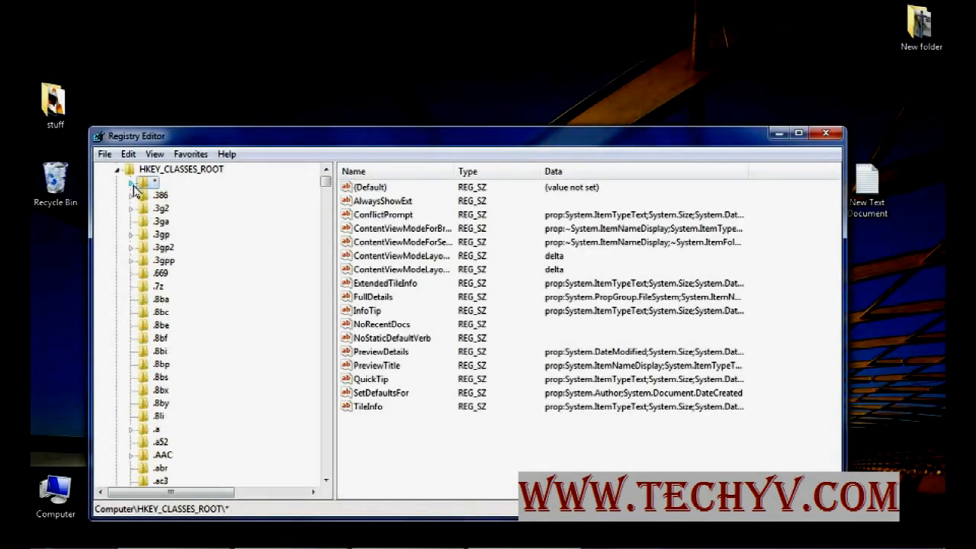
Collapse the * key and scroll down the HKEY_CLASSES_ROOT tree toward Folder.
left_click(182, 168)
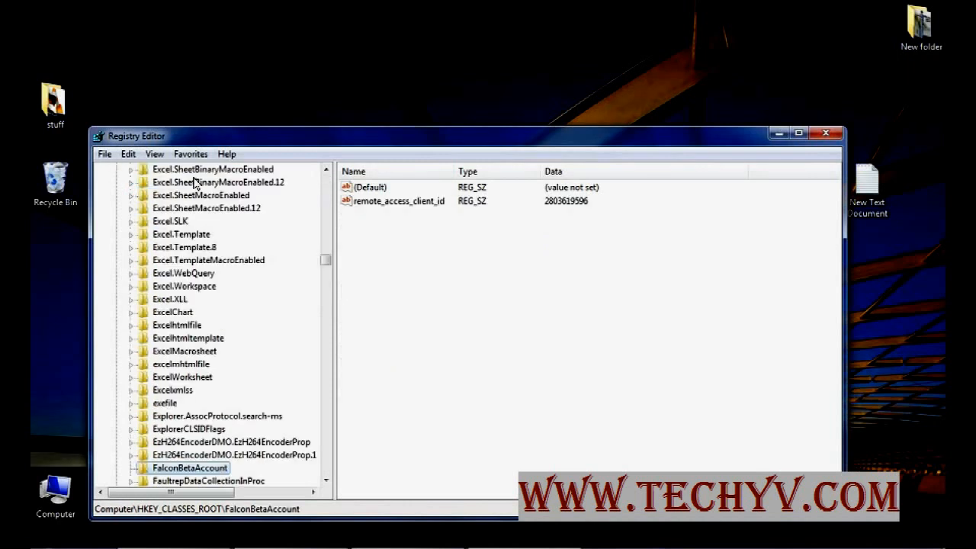
scroll("down", 3)
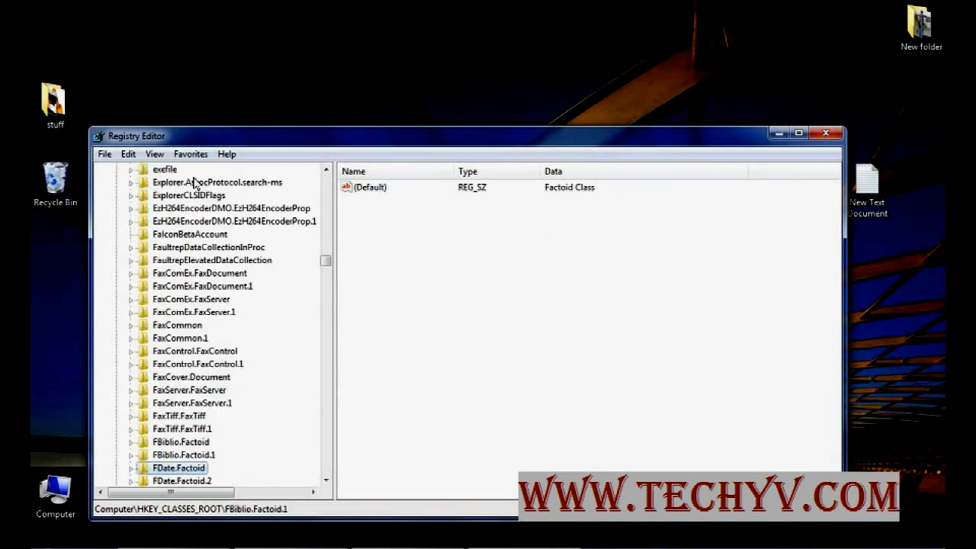
scroll("down", 3)
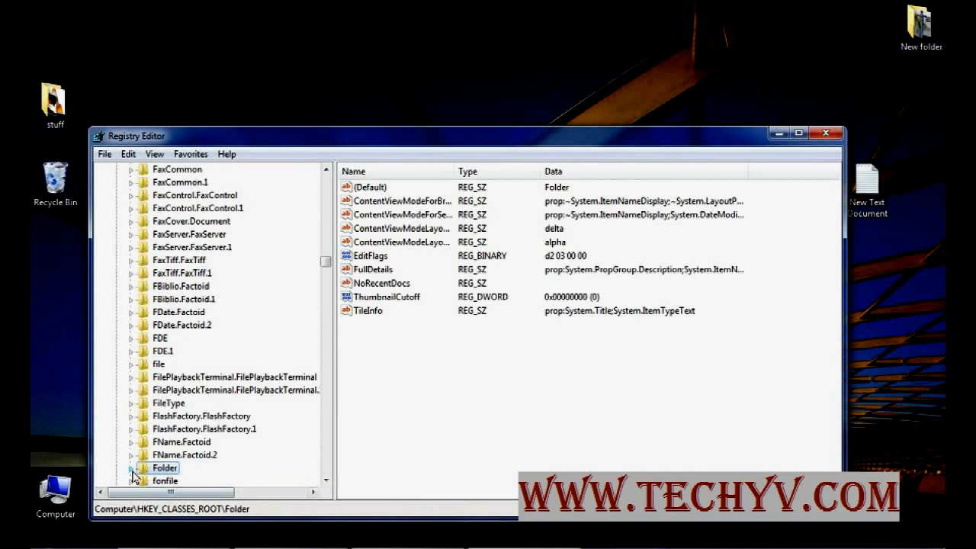
Expand the Folder key and its shell subkey, then collapse shell again.
left_click(131, 467)
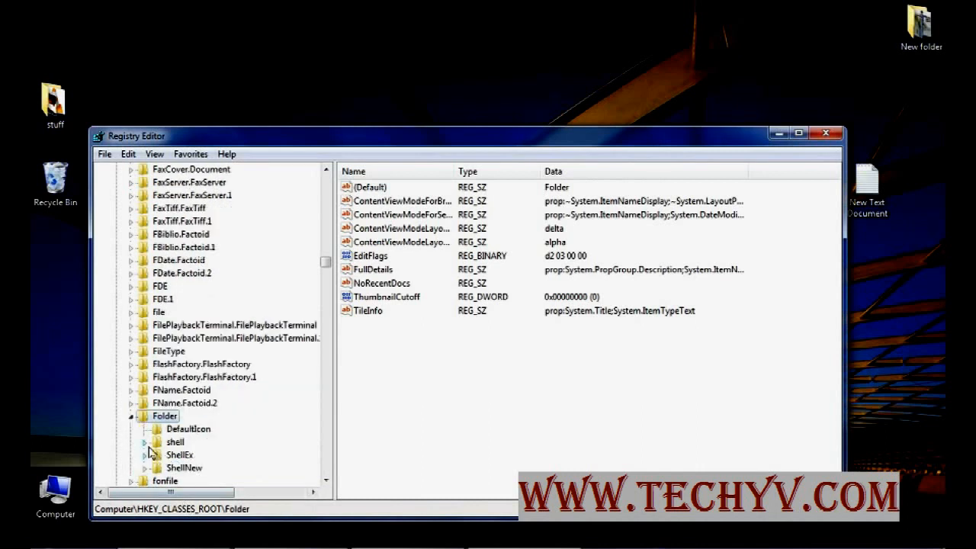
left_click(144, 442)
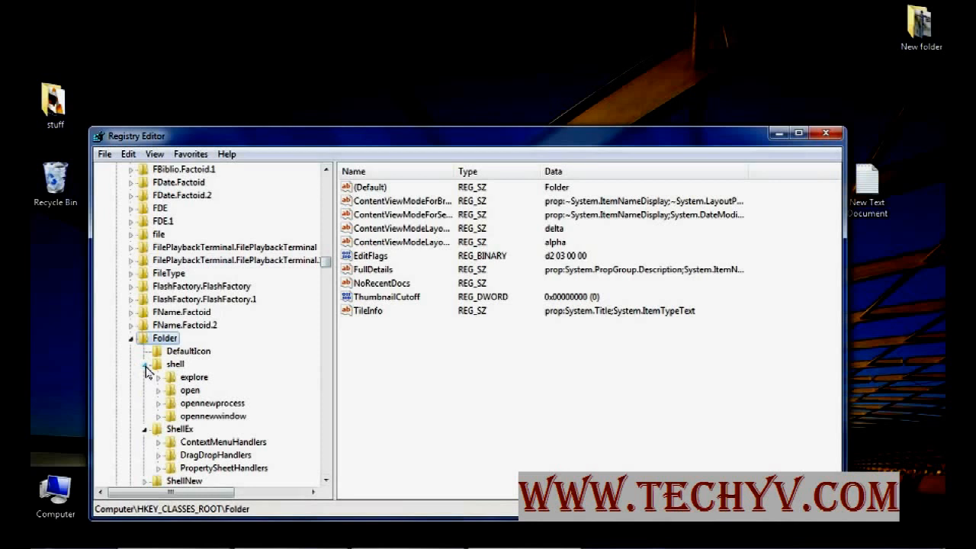
left_click(147, 363)
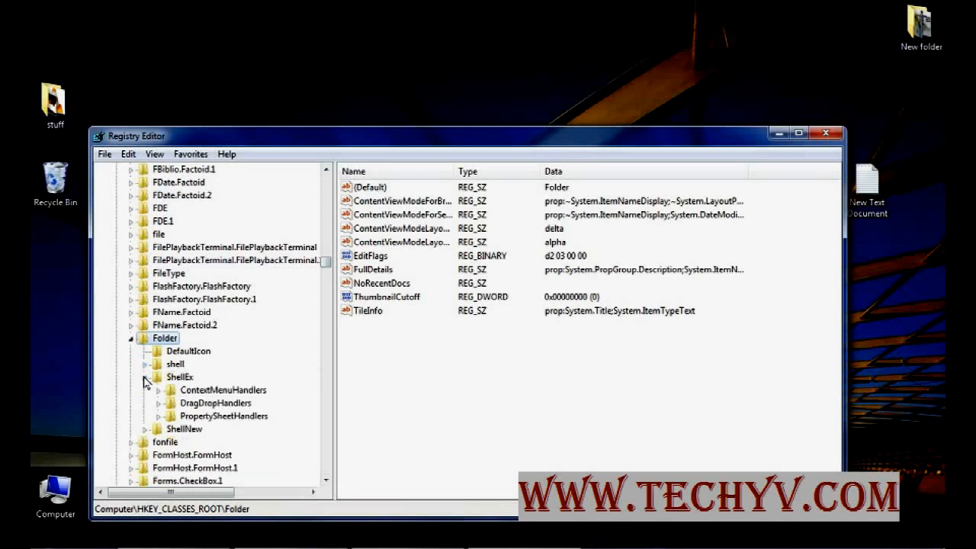